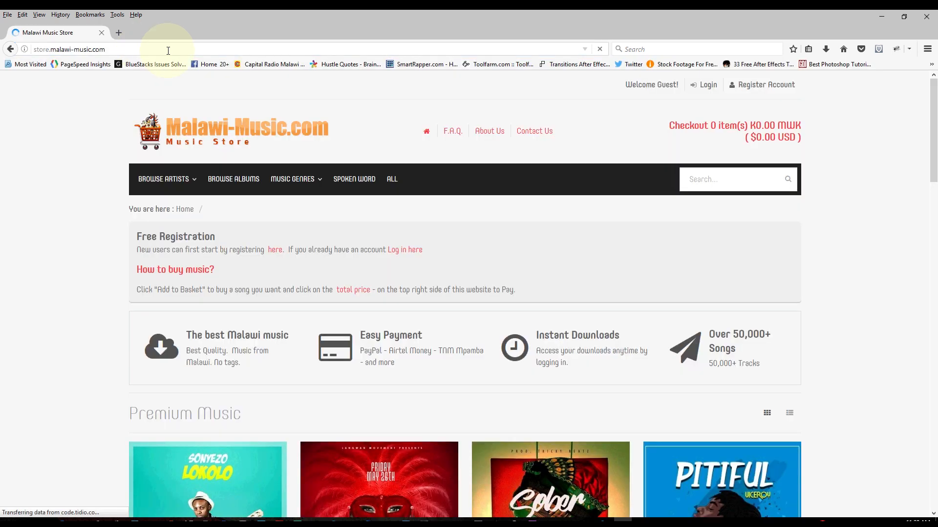
- Log in to the store with the account's username and password so the home page shows a personalised welcome
scroll(down, 3)
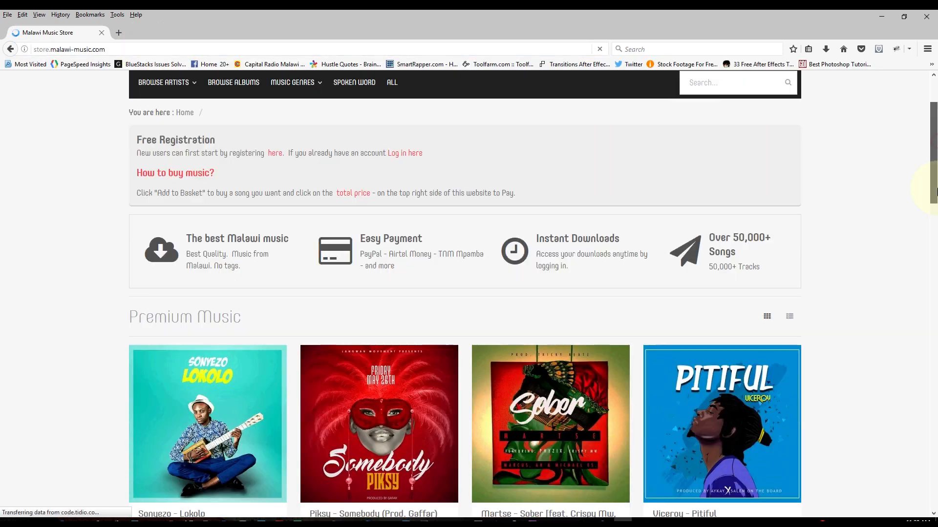
scroll(down, 3)
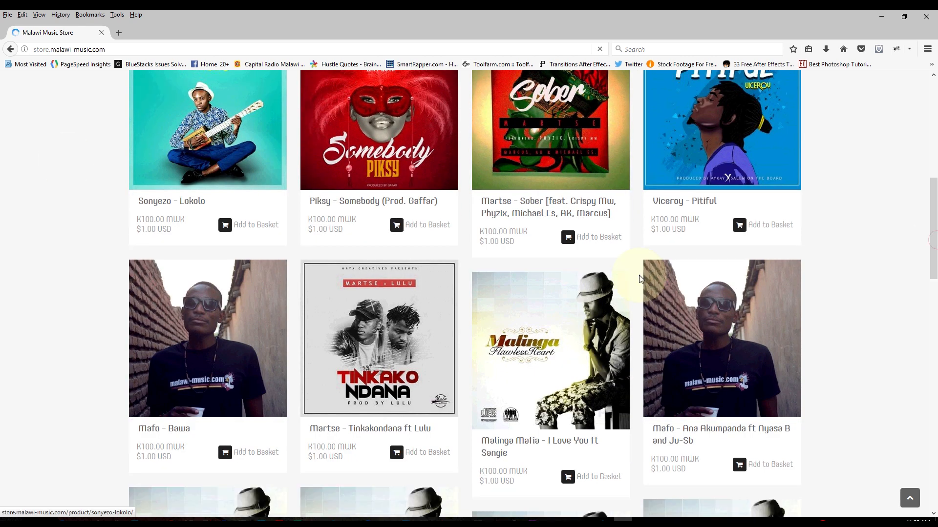
scroll(down, 3)
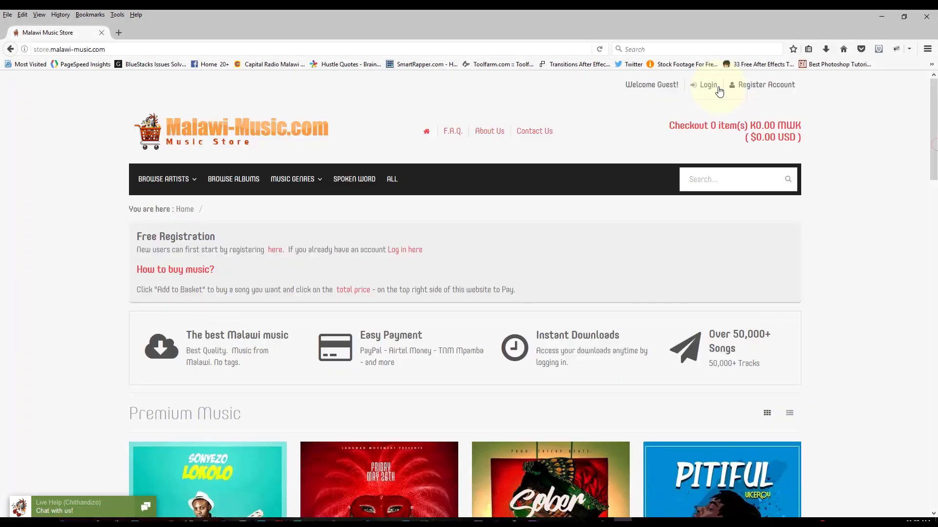
click(707, 84)
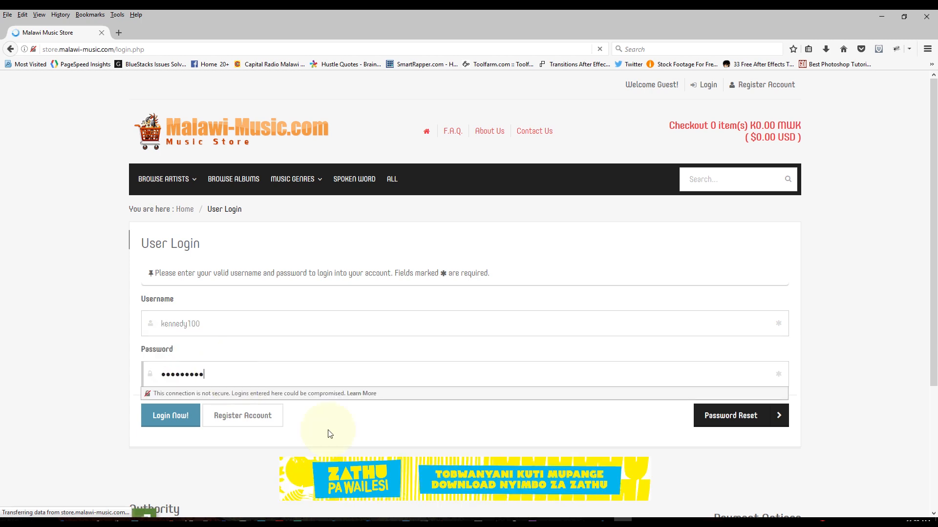
click(170, 416)
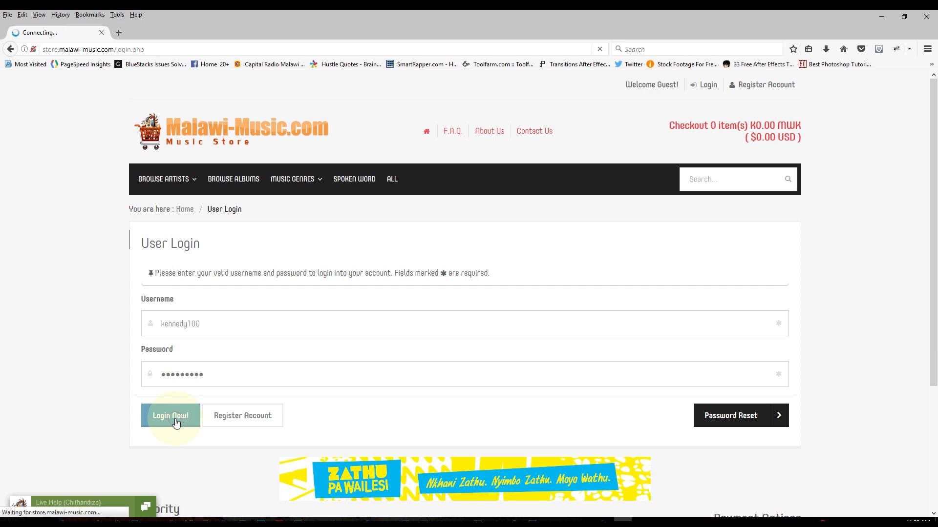
click(170, 416)
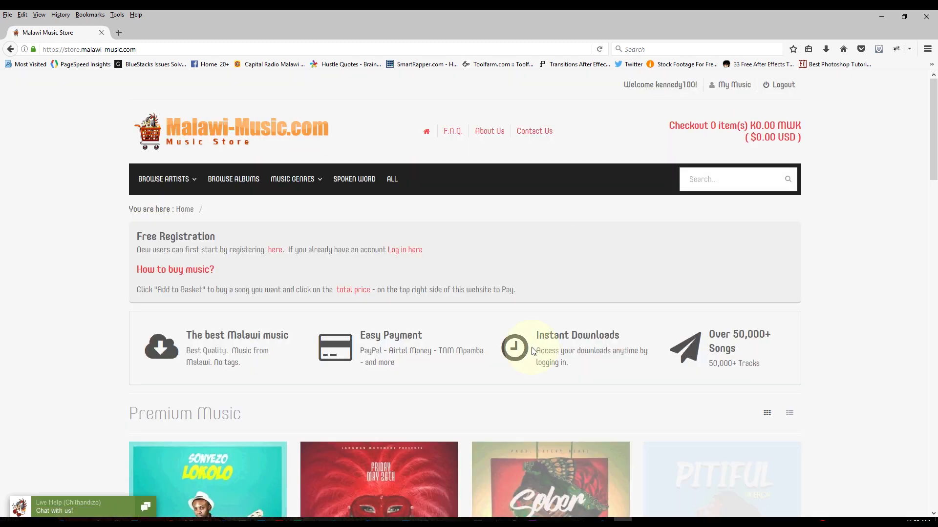
- Add Piksy – Somebody from Premium Music to the basket at K100.00 MWK
scroll(down, 3)
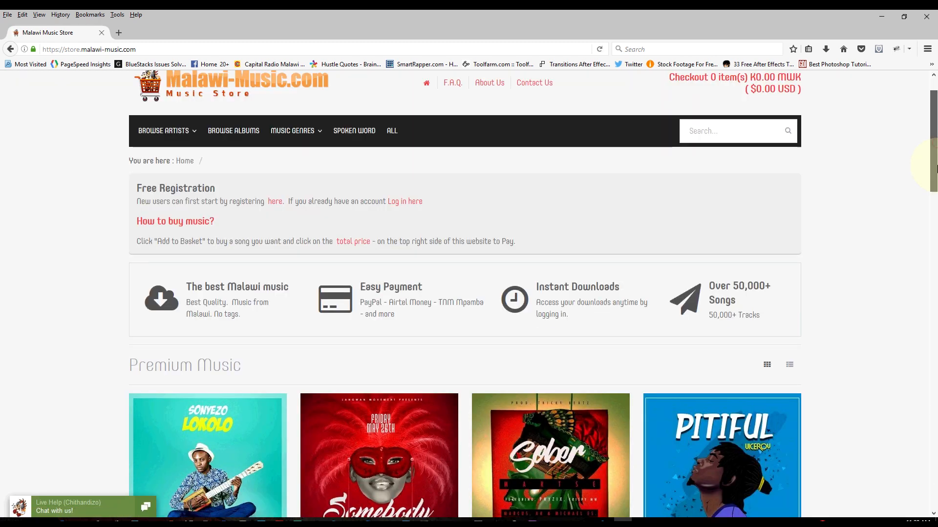
scroll(down, 3)
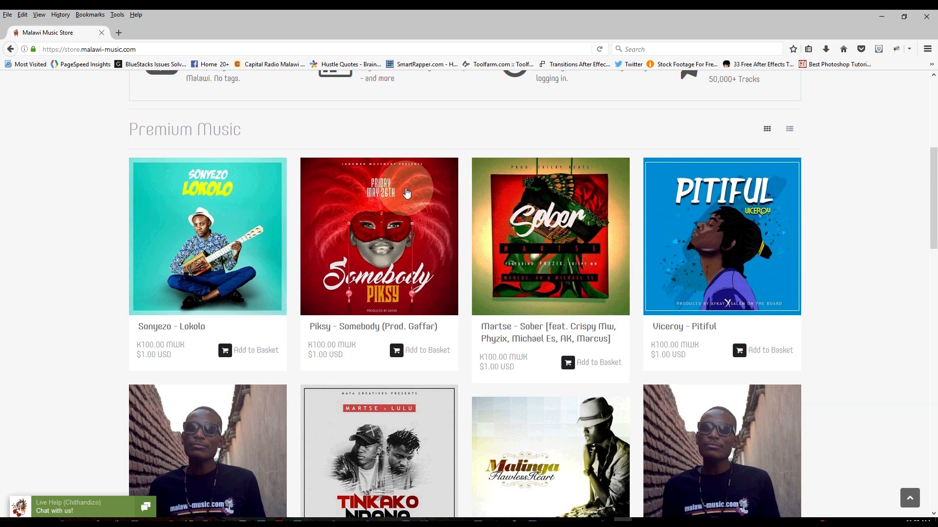
mouse_move(251, 209)
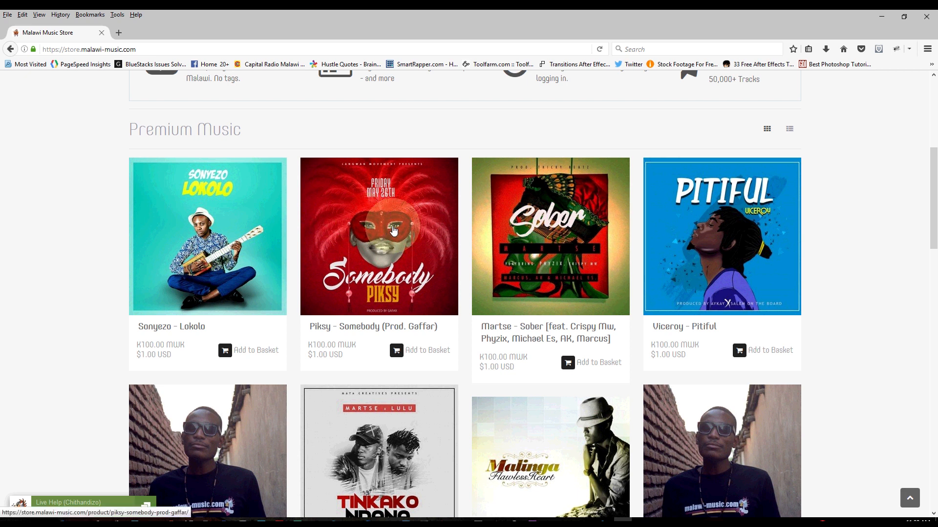
click(379, 236)
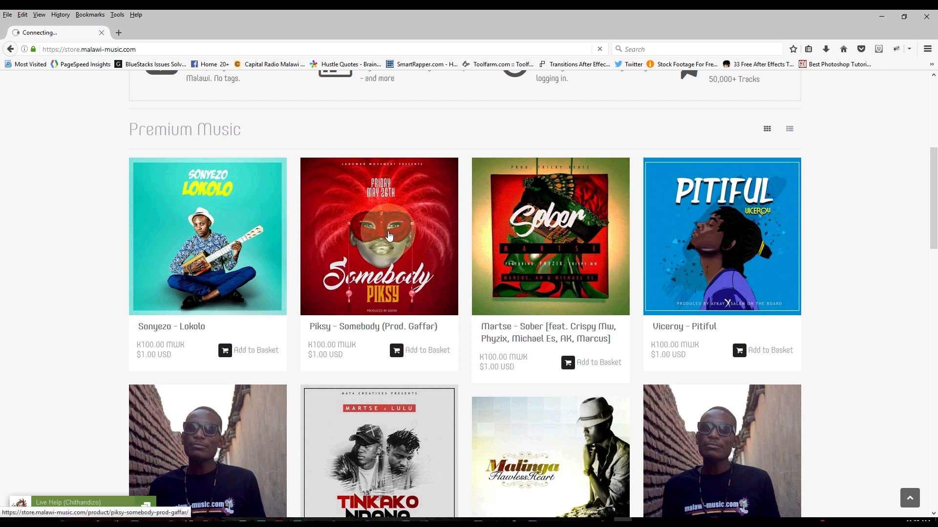
click(378, 235)
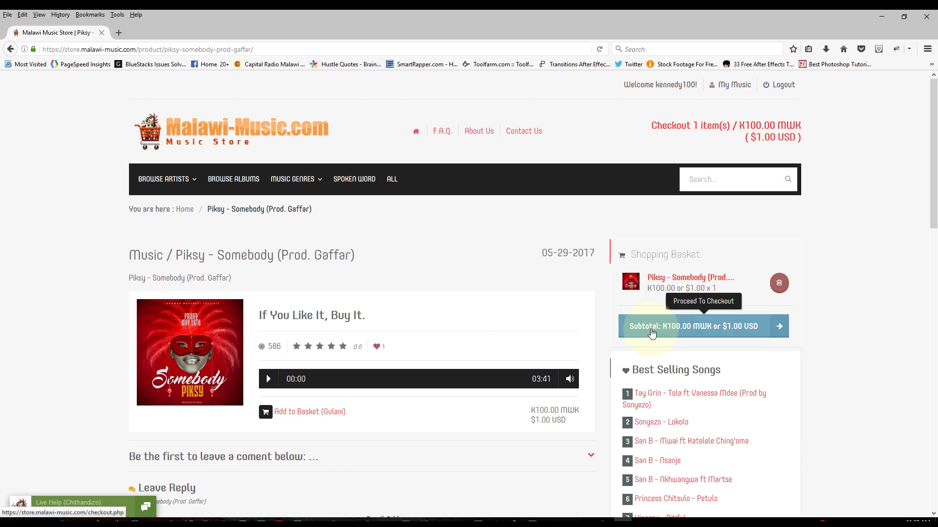
mouse_move(694, 332)
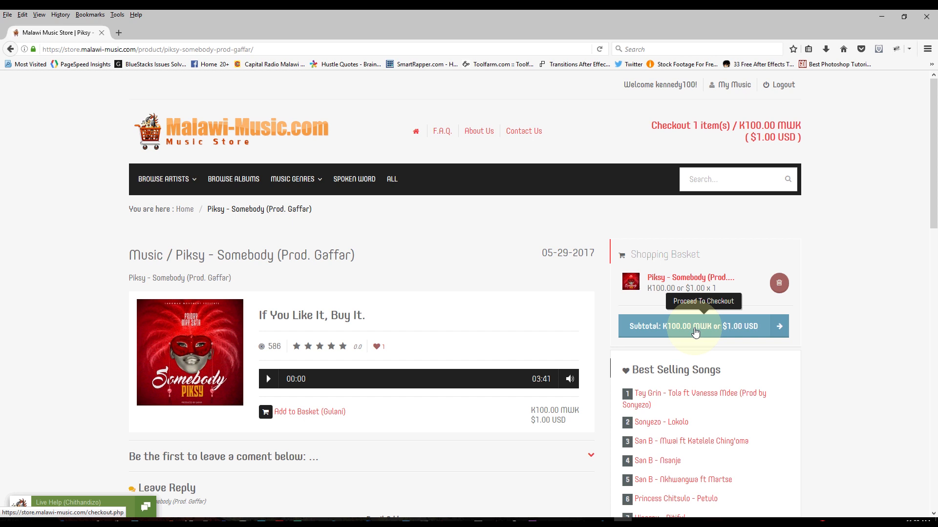
- Proceed from the basket through the purchase summary to the TNM Mpamba payment page
click(695, 326)
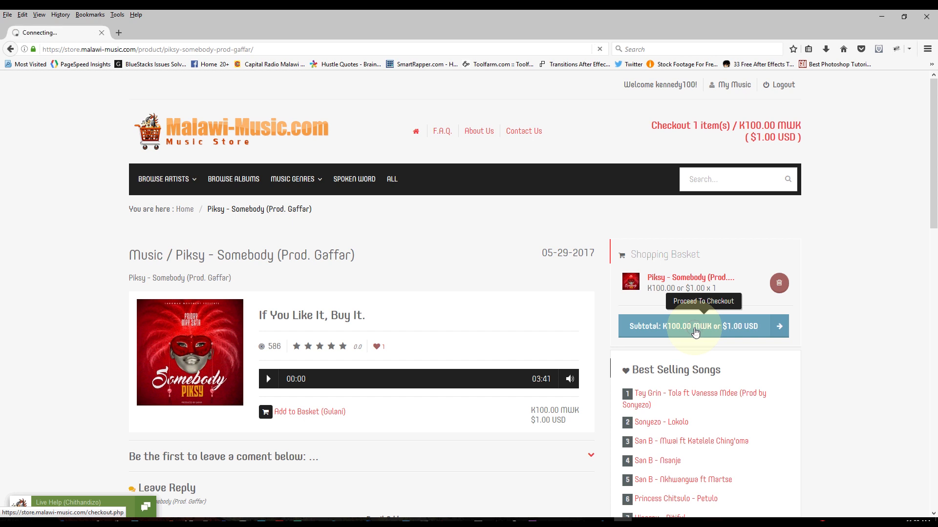
click(696, 326)
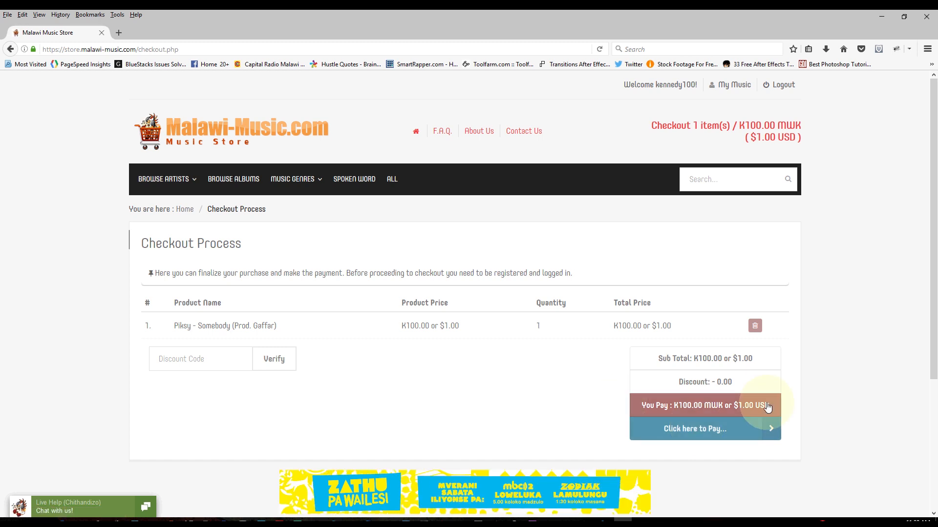
click(694, 429)
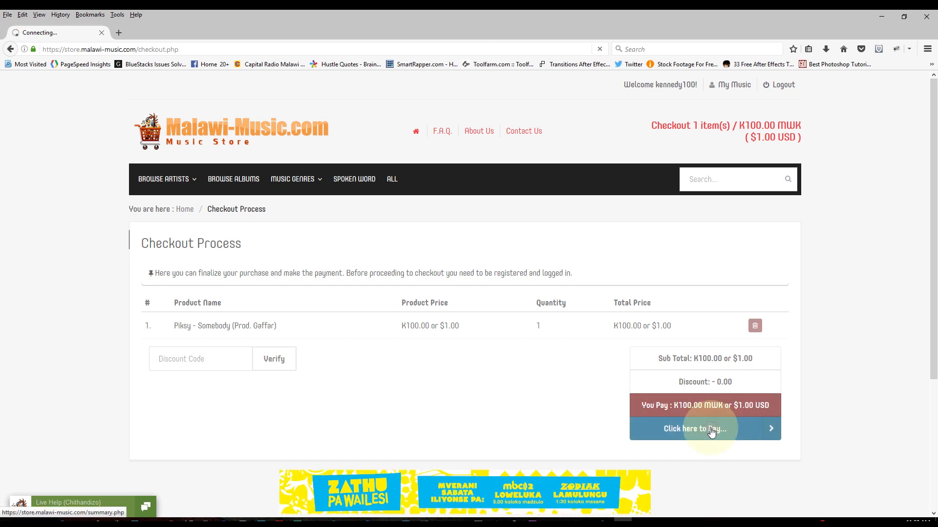
click(694, 429)
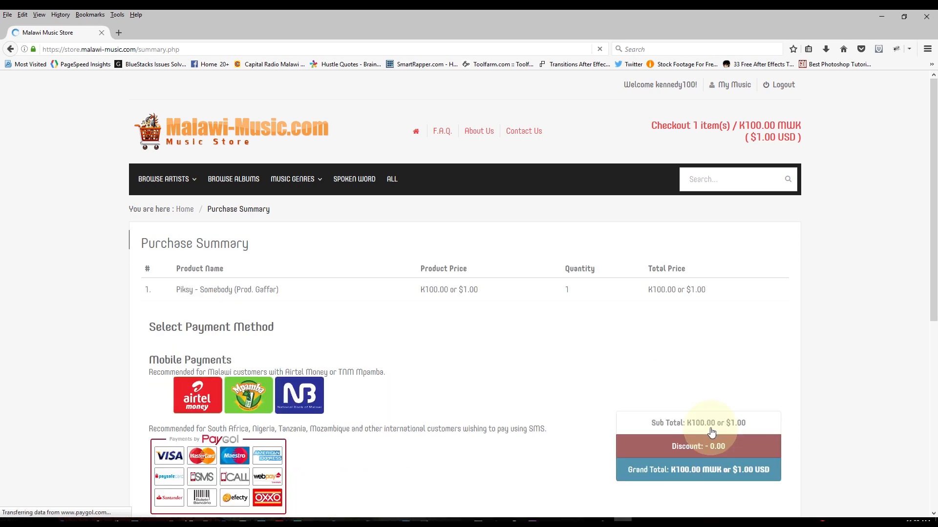
click(247, 396)
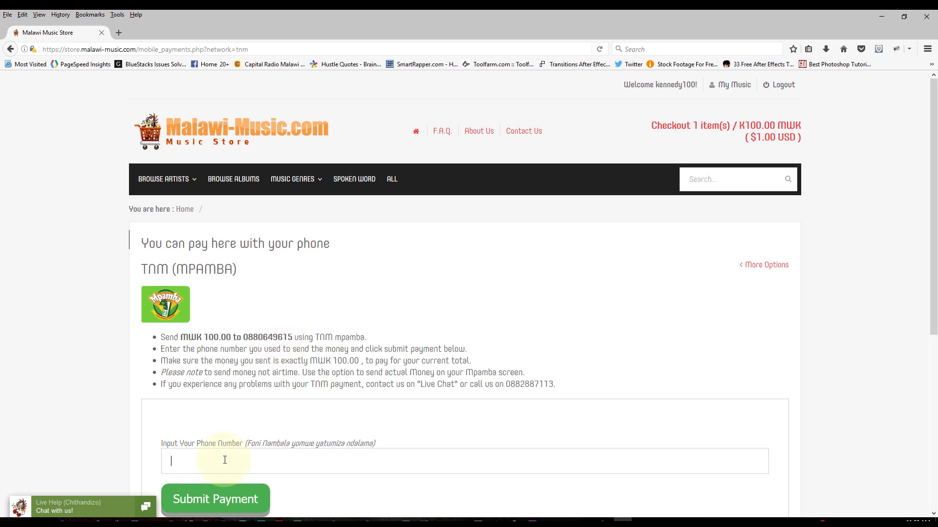
- Submit the Mpamba payment with the saved phone number and reach the payment-successful confirmation
click(239, 460)
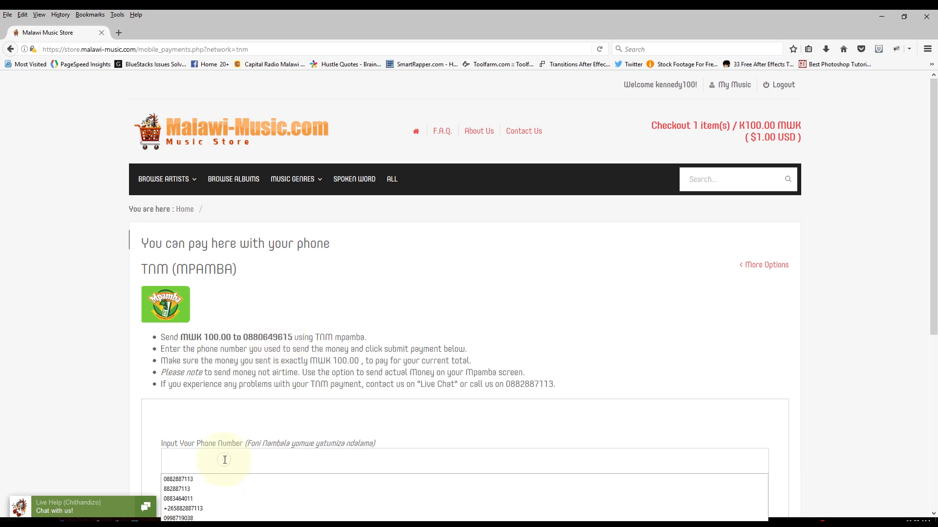
click(178, 479)
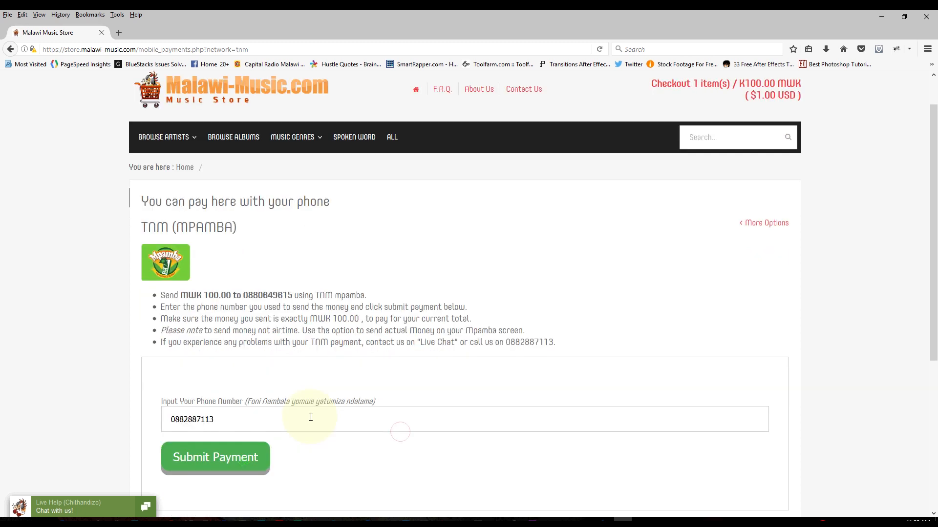
scroll(down, 3)
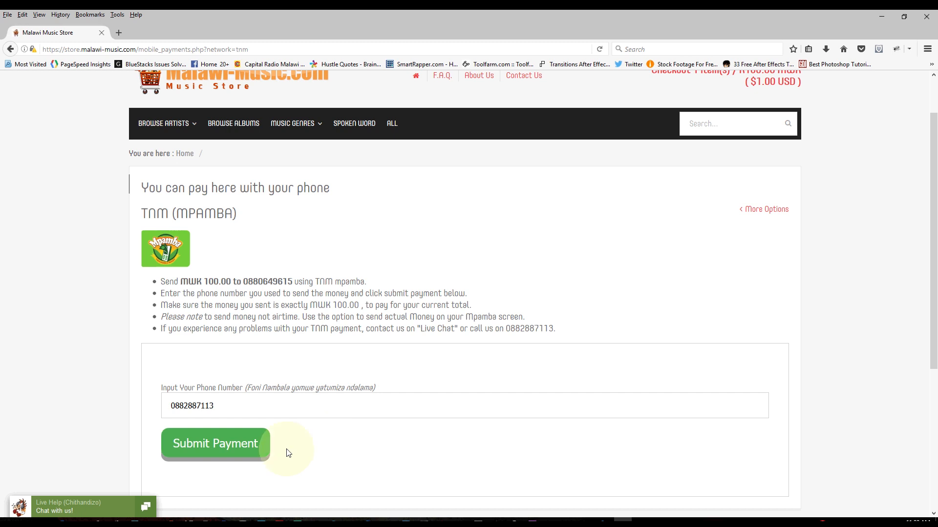
click(214, 444)
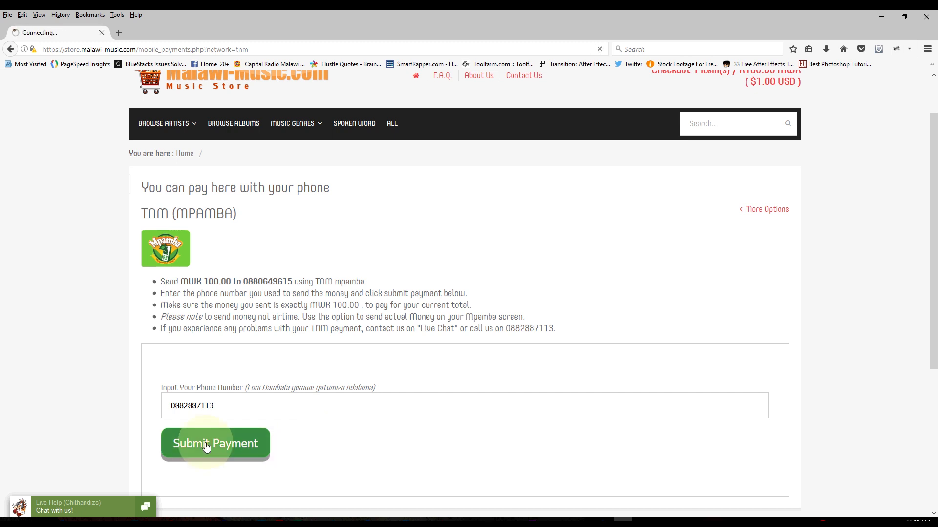
click(215, 444)
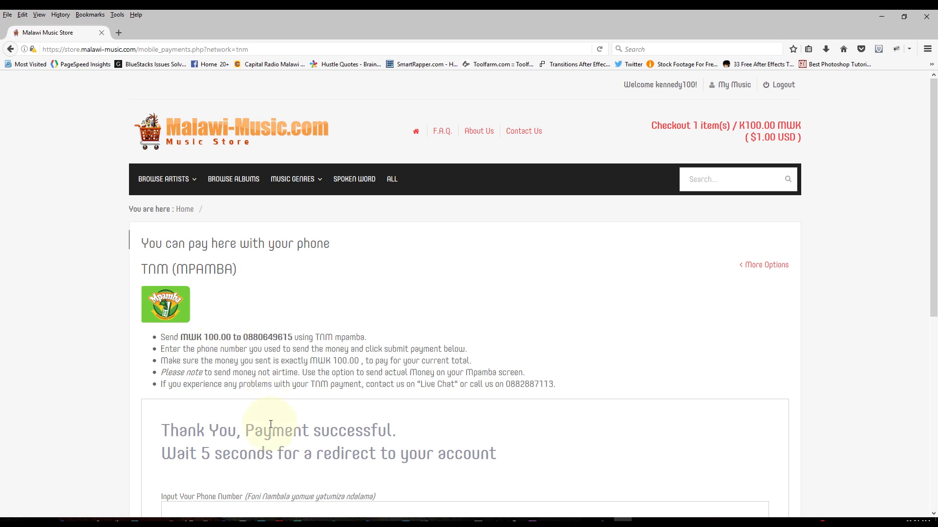
scroll(down, 3)
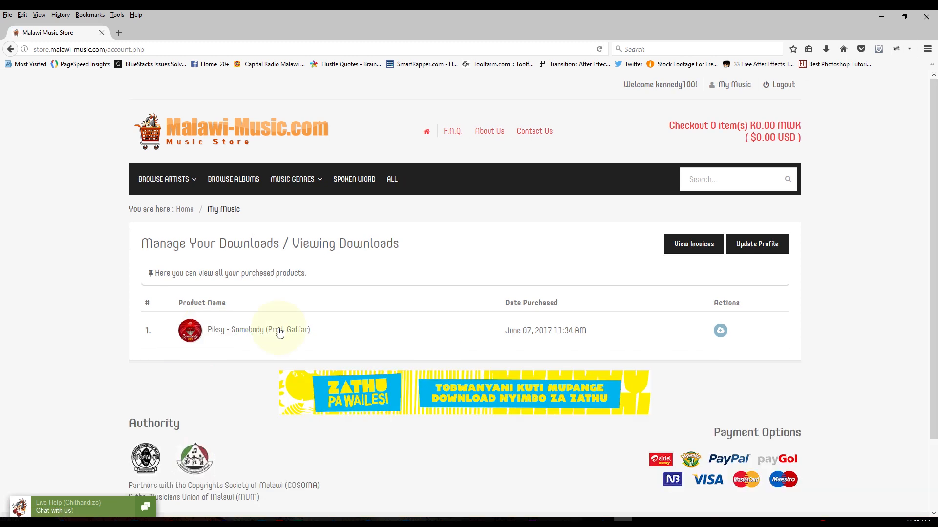
mouse_move(720, 331)
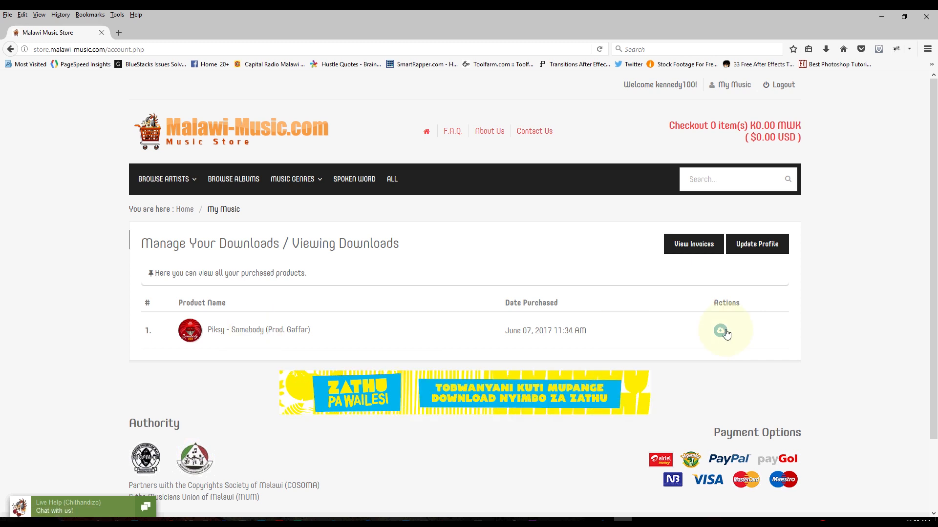
- View the download details for Piksy – Somebody on My Music, showing four mp3 downloads remaining
click(724, 331)
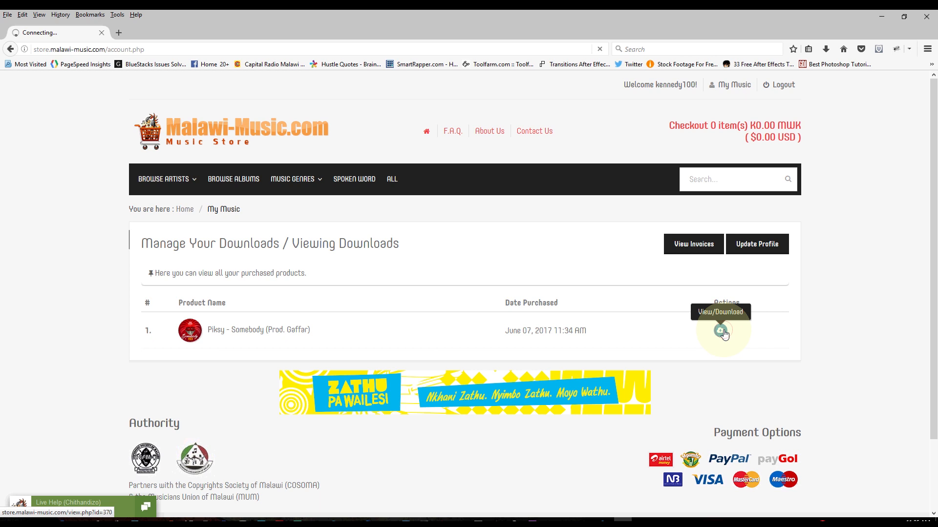
click(721, 332)
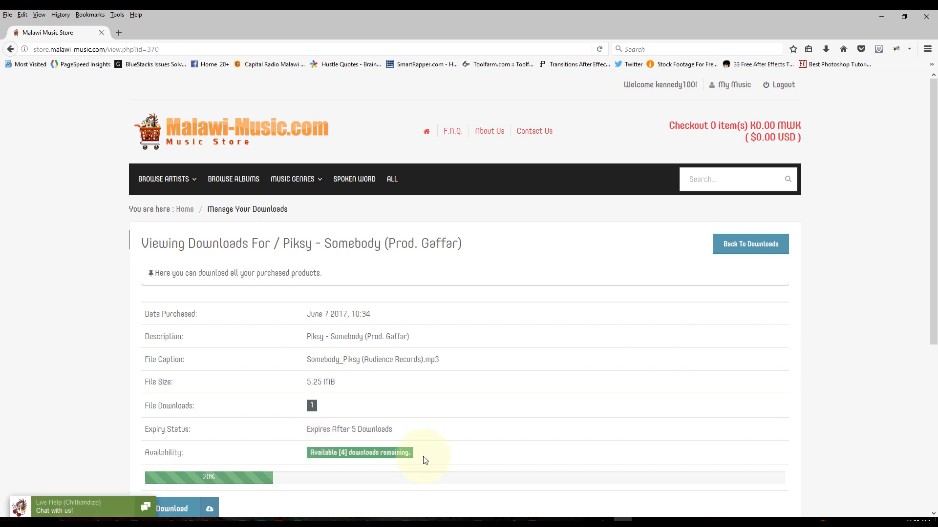
scroll(down, 3)
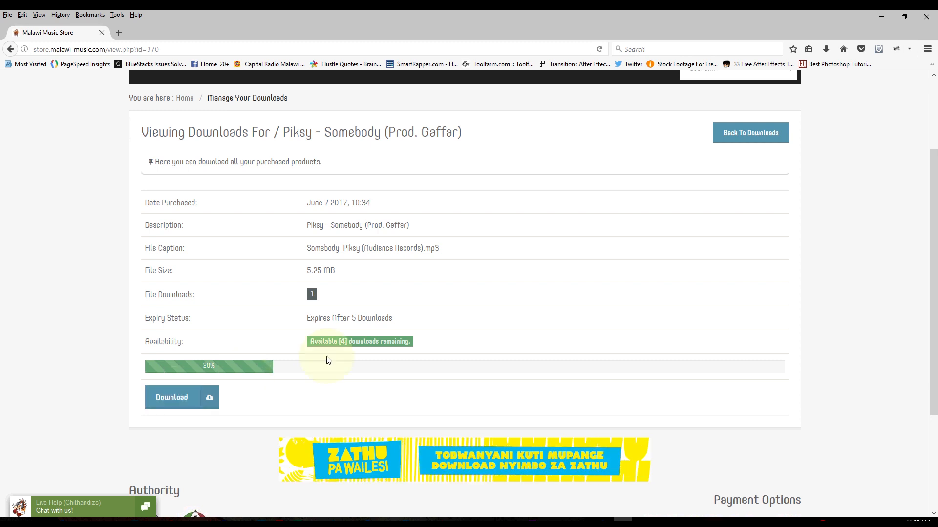
click(172, 397)
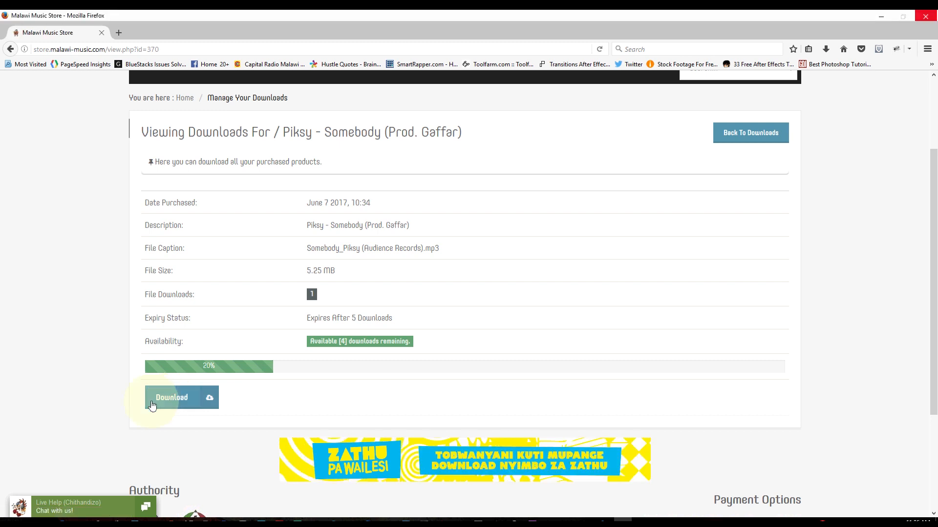
- Download Somebody_Piksy mp3 via Firefox's Save File prompt into the Downloads folder
click(172, 397)
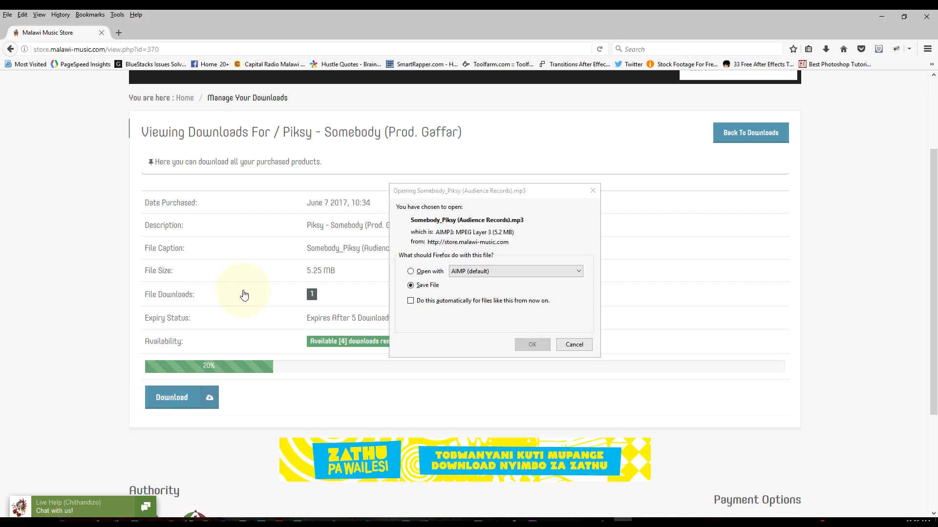
scroll(down, 3)
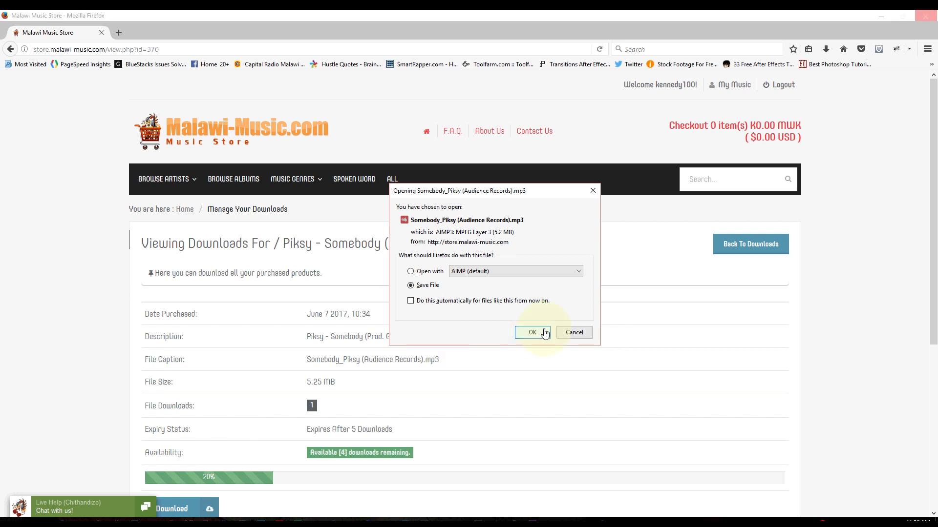
click(531, 333)
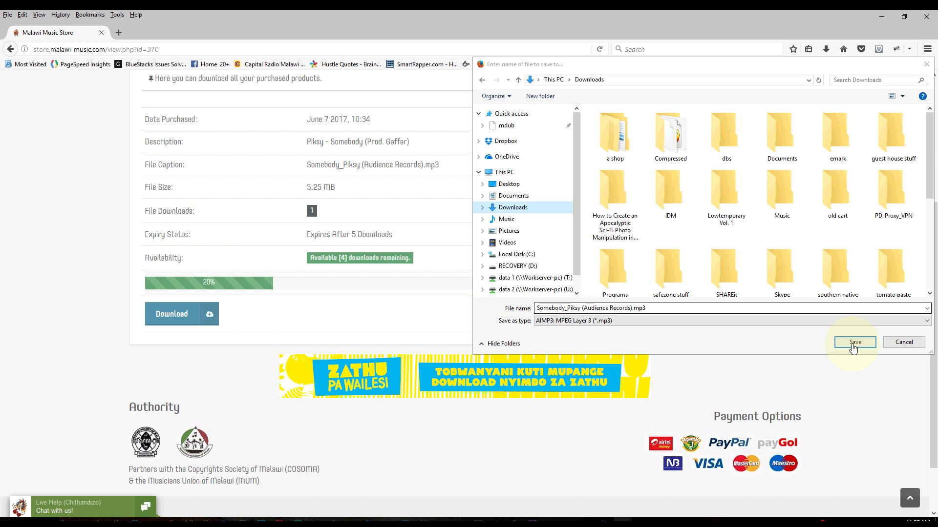
click(853, 342)
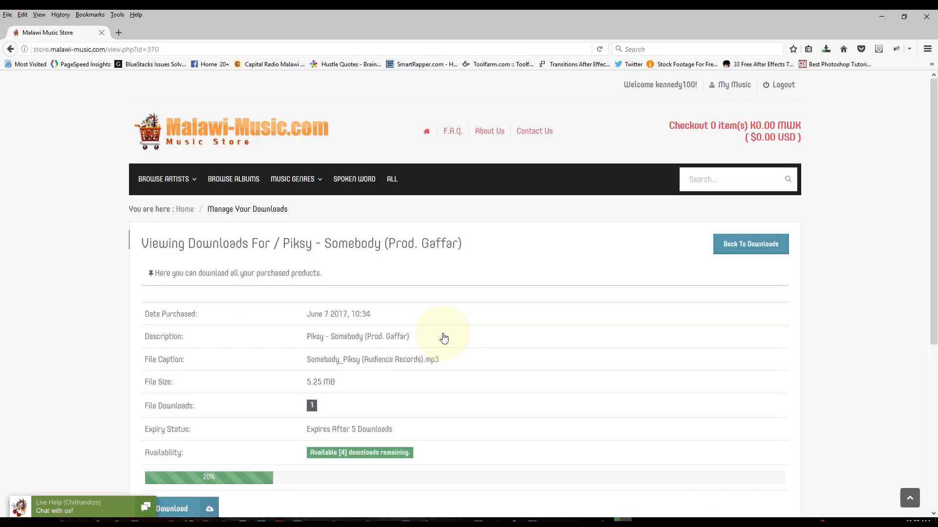
mouse_move(825, 49)
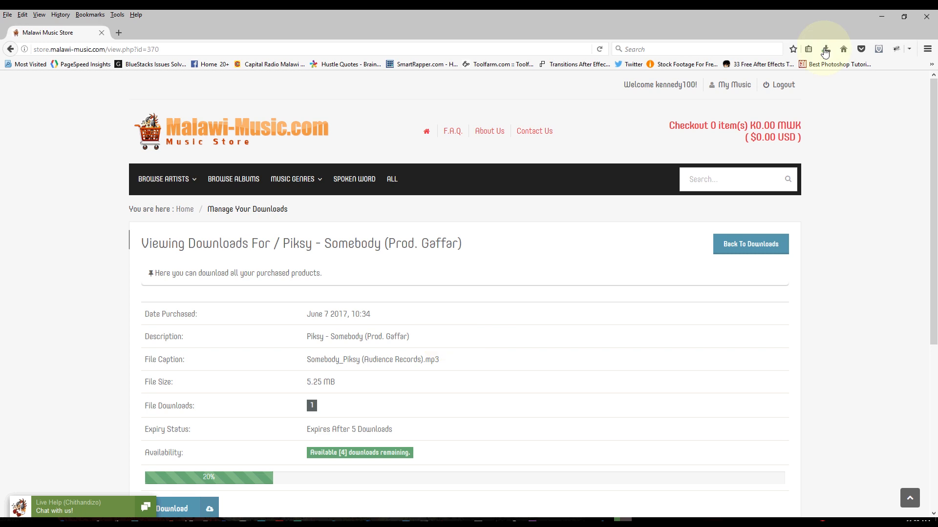